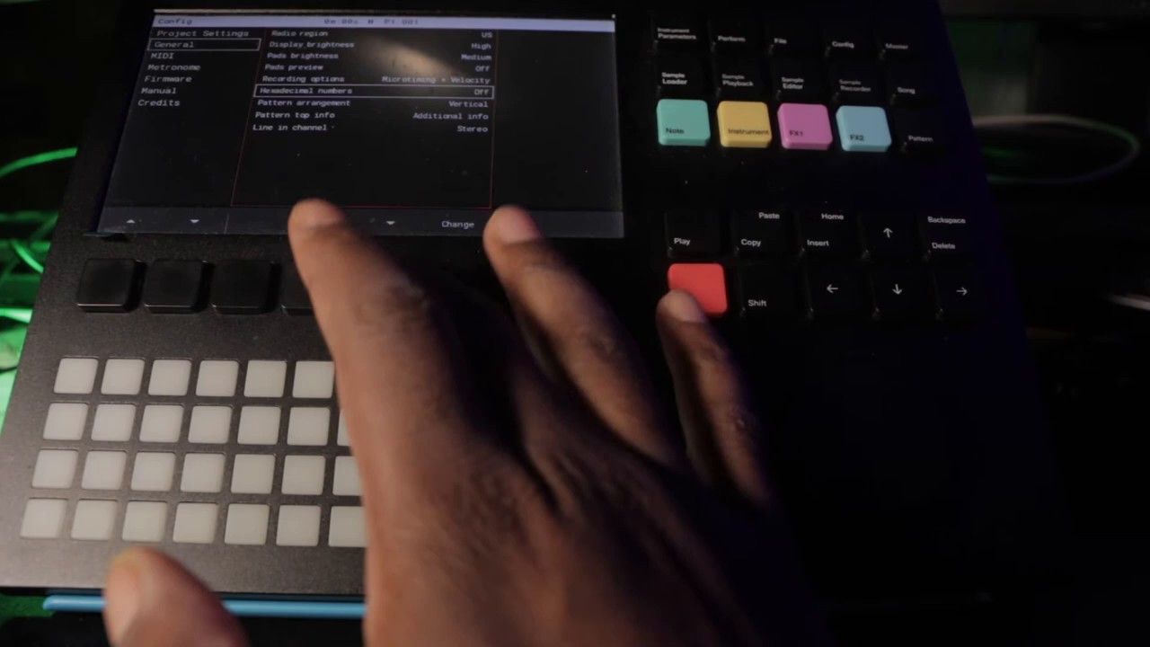
Enter the Config menu to reach the General settings page.
left_click(457, 223)
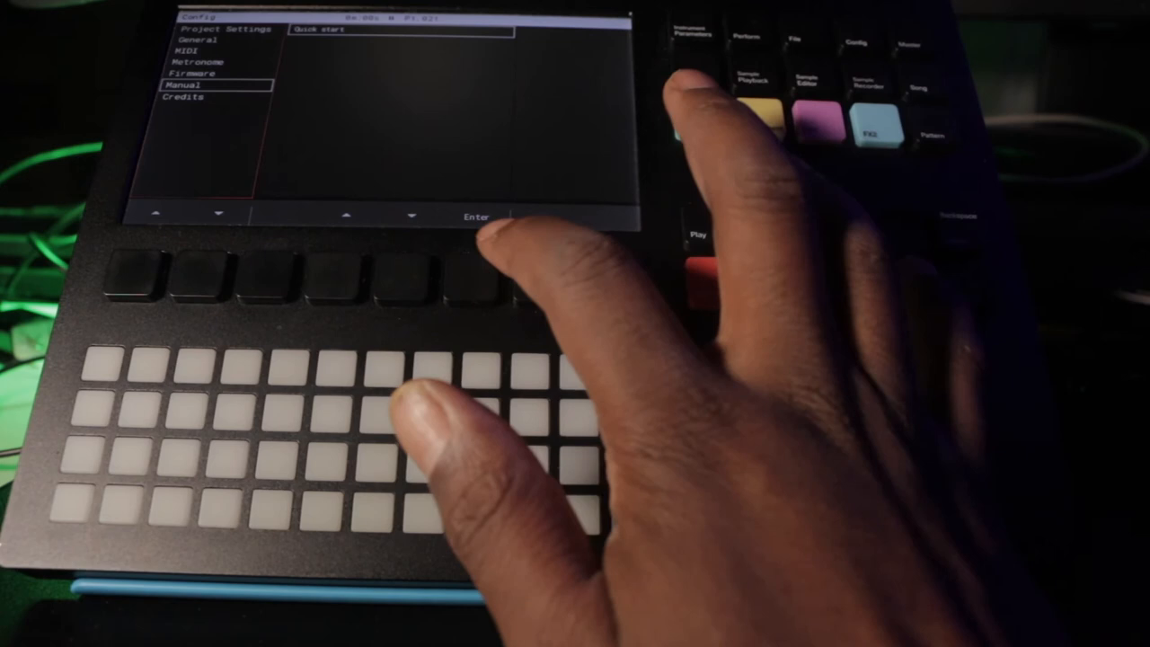
Launch the Quick start manual from the Config Manual section.
left_click(476, 215)
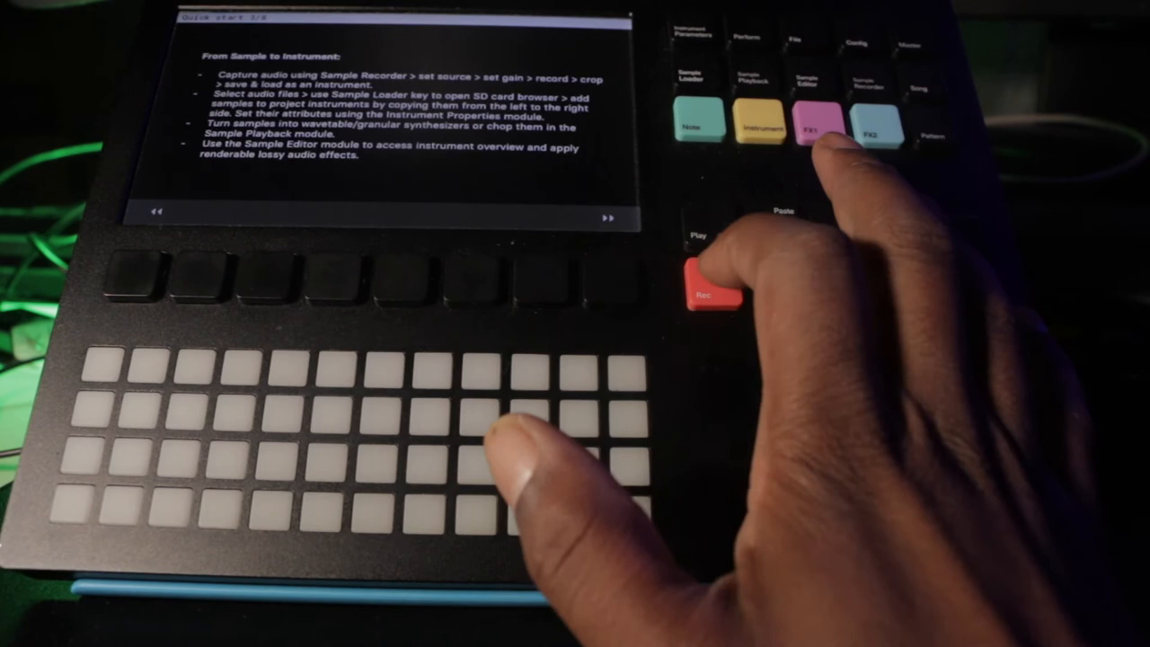
left_click(607, 214)
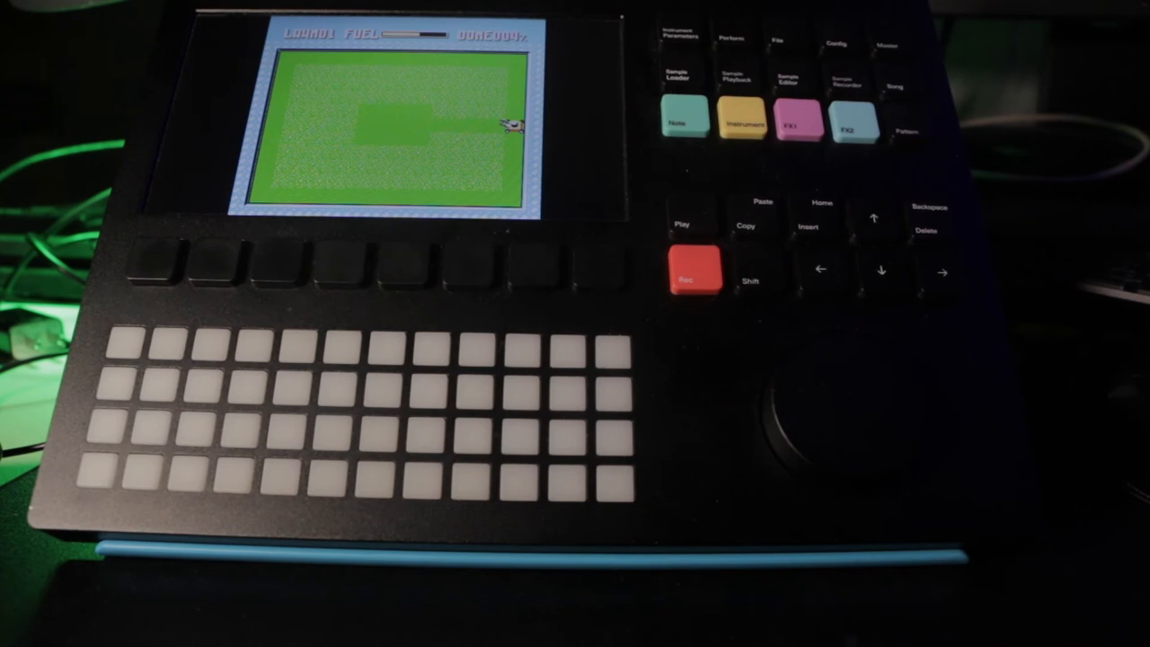
Leave the built-in game and return to the pattern screen with Live REC options.
left_click(694, 270)
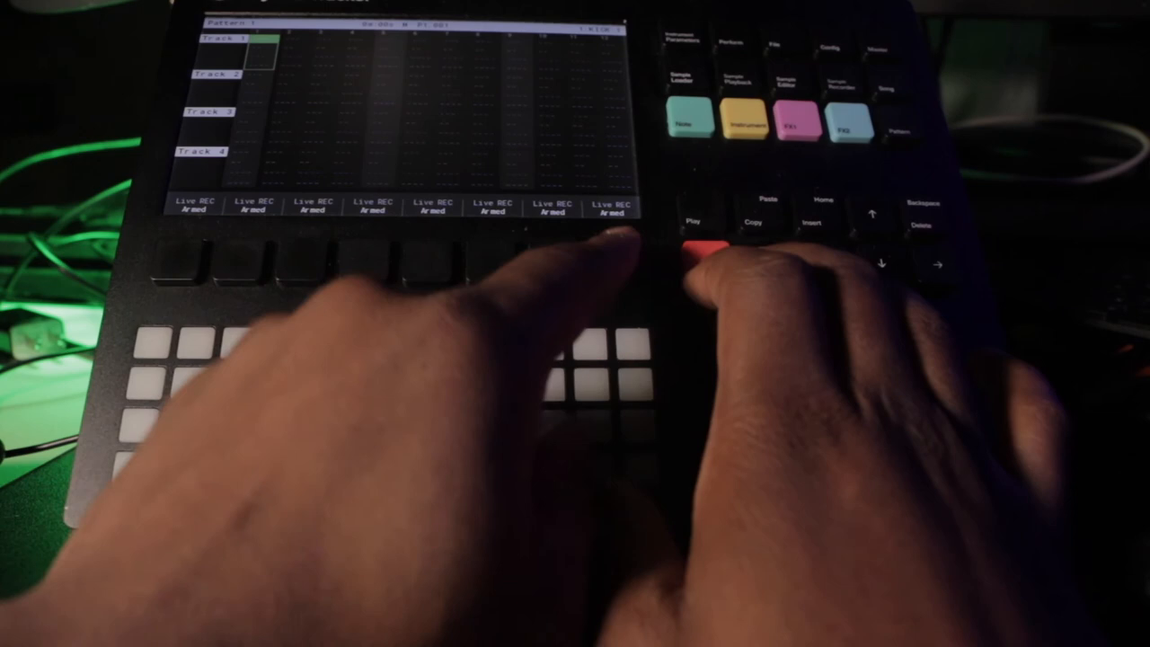